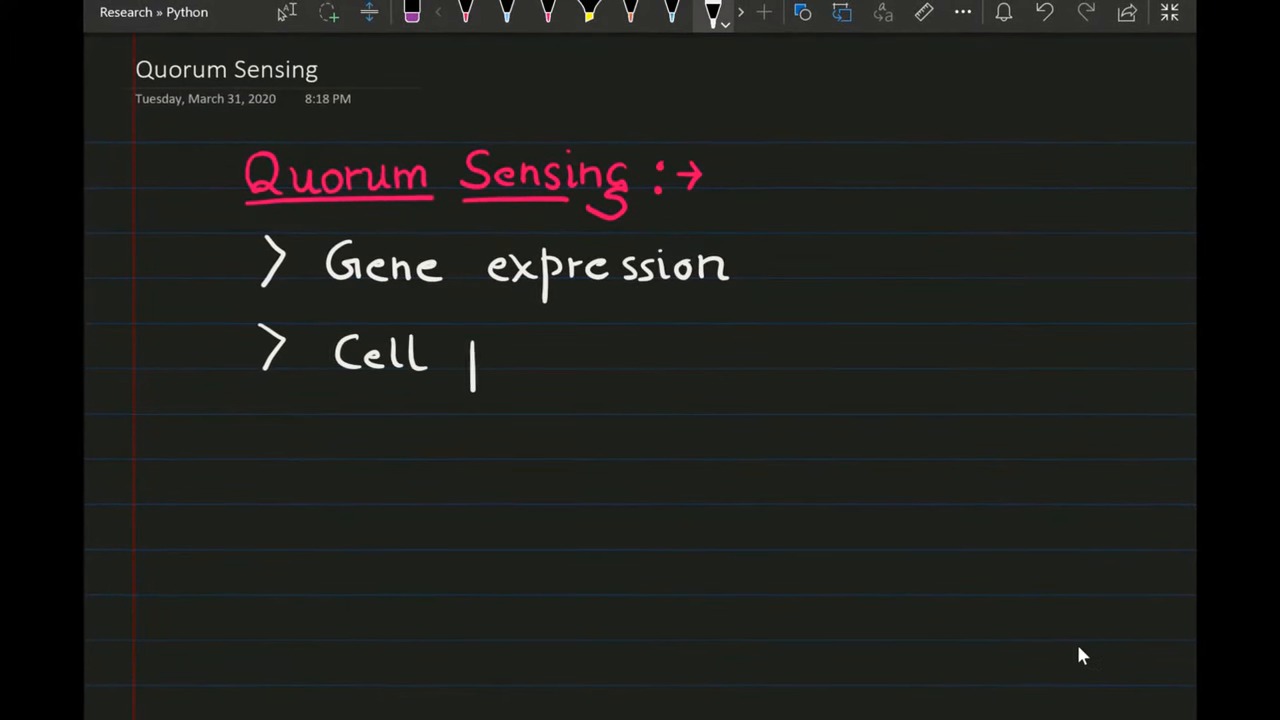
- Write the 'Cell population density' bullet under the Quorum Sensing heading
text(population d)
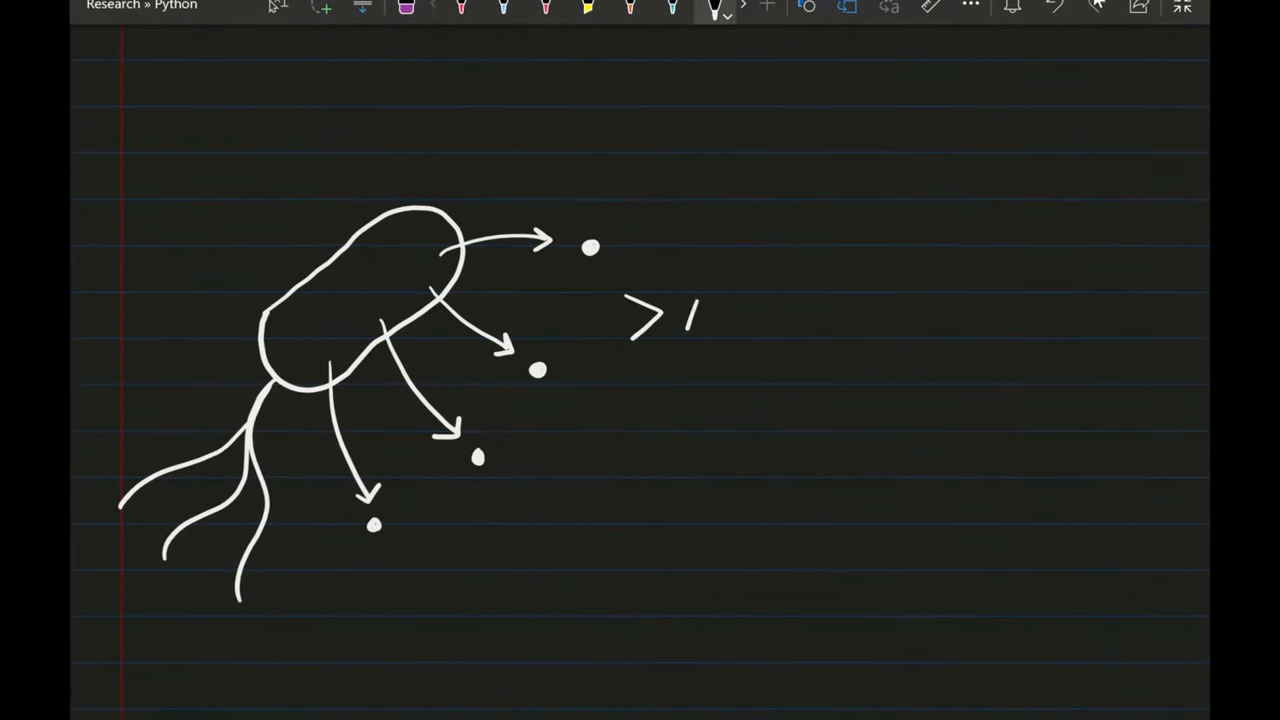
- Label the released dots as 'Acyl homoserine lactone' signaling molecules
text(Acyl homos.)
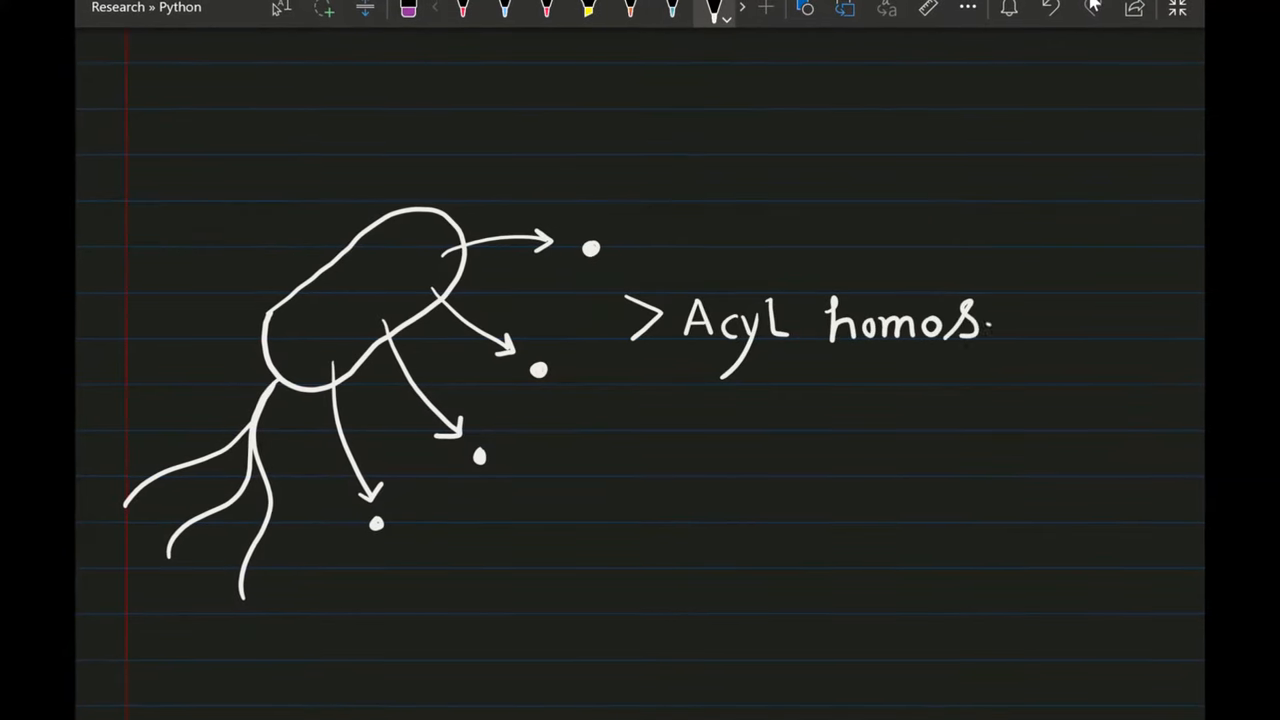
text(erine lactone)
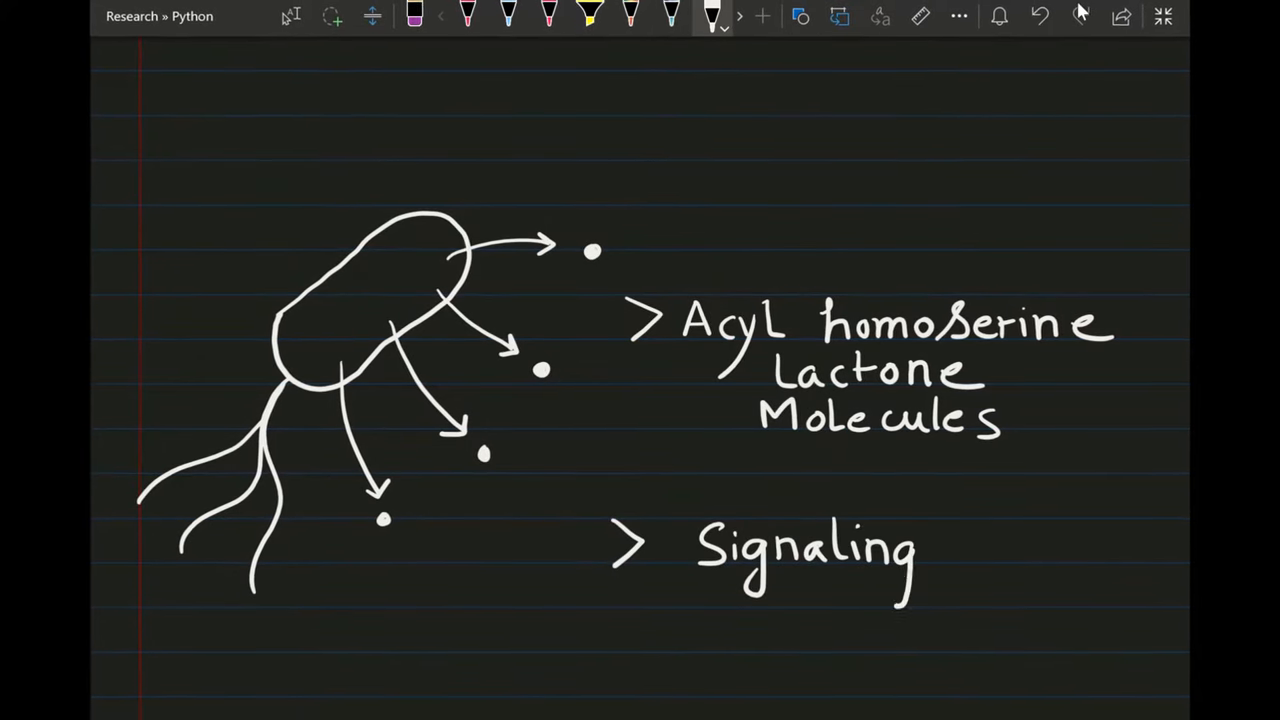
text(Molecules)
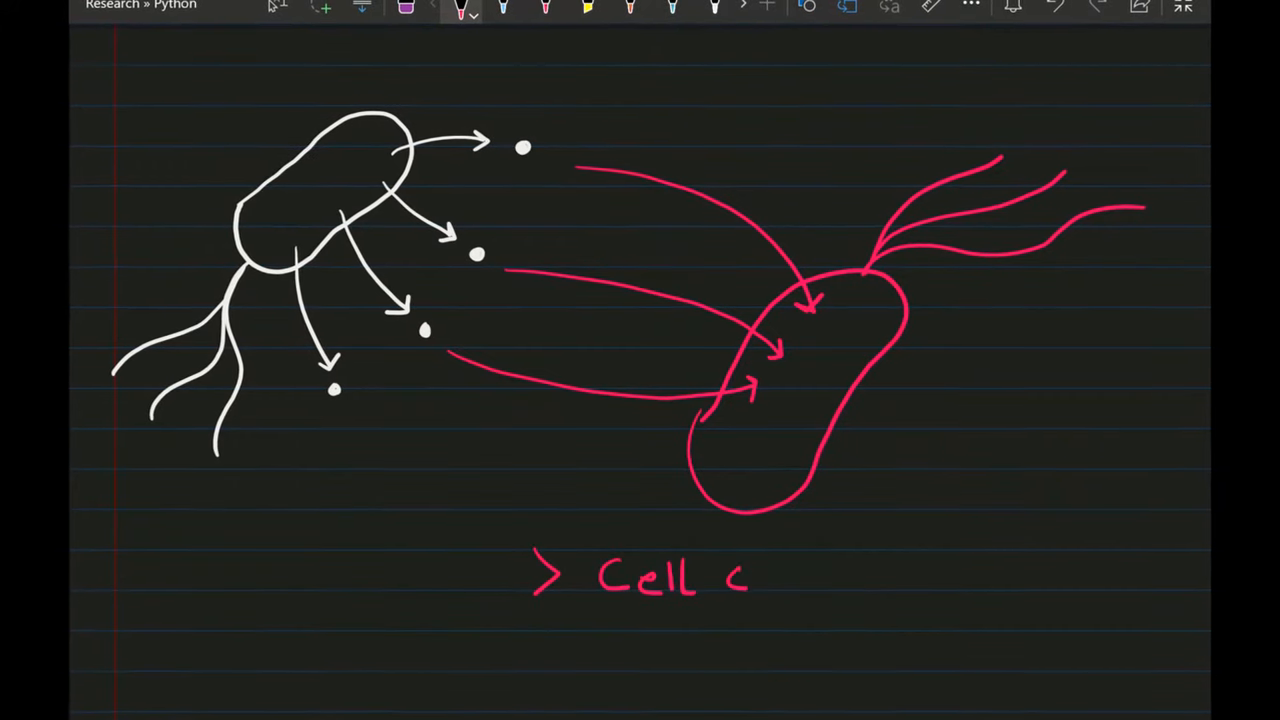
- Note 'cell communication system' and begin the 'Mechanism of Quorum Sensing' heading
text(ommunication)
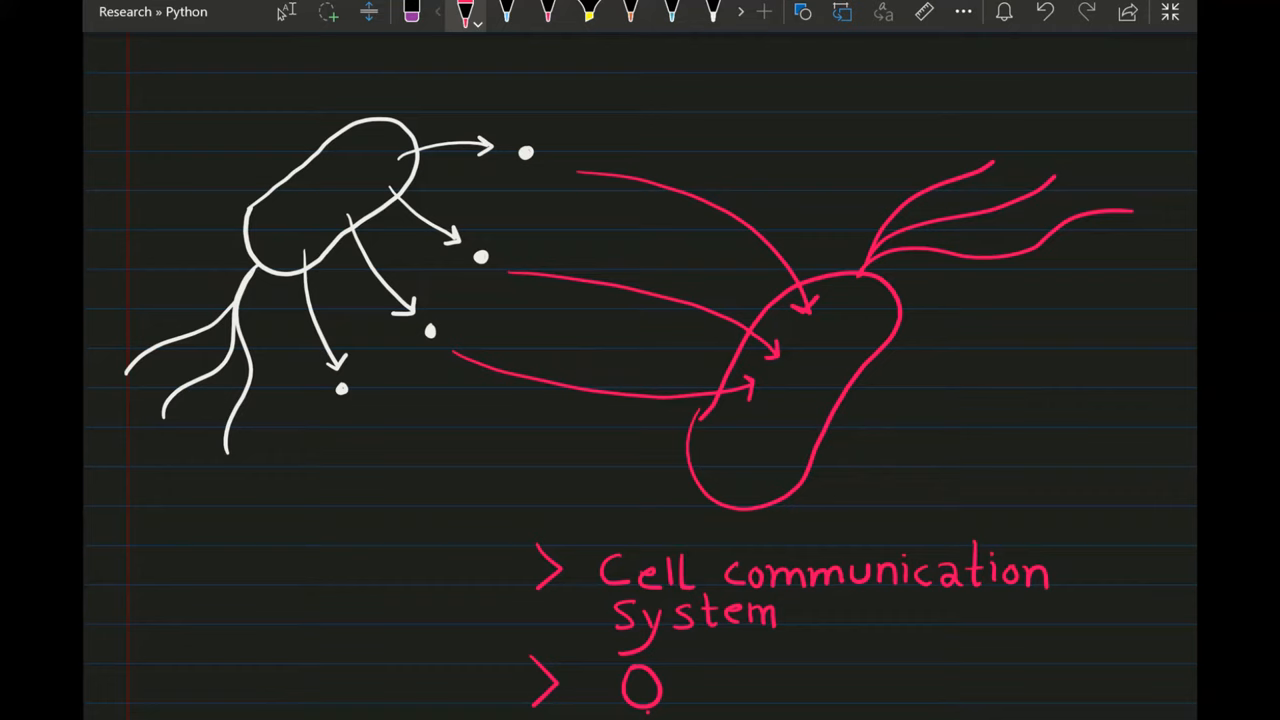
text(Quorum Sensing :-)
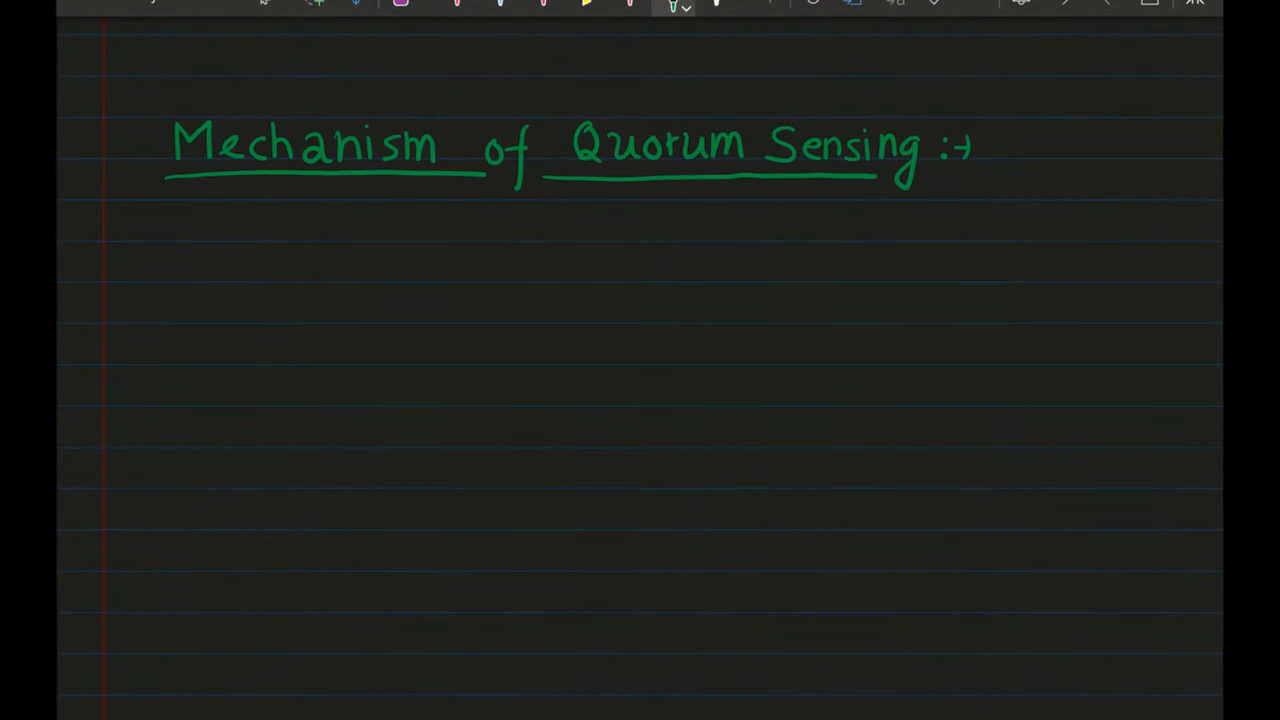
- Draw the green bacterial cell outline with AHL molecules released outside it
drag(490, 280, 730, 600)
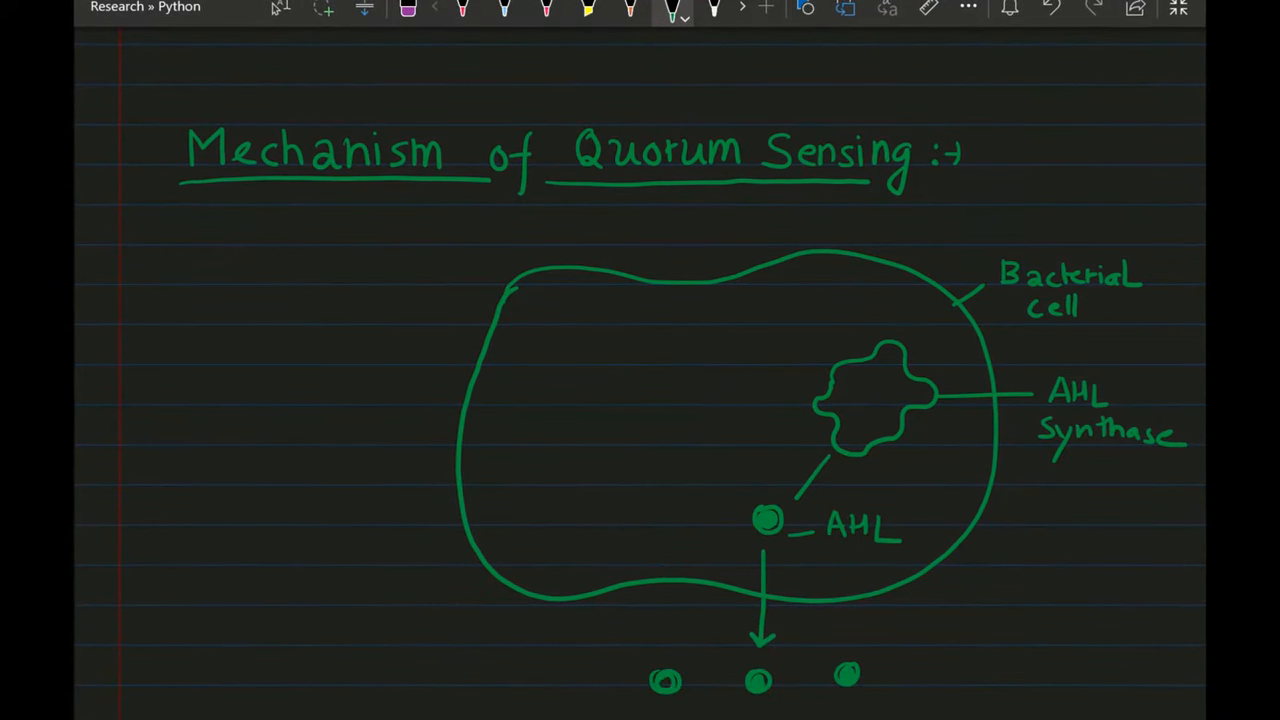
drag(655, 615, 660, 510)
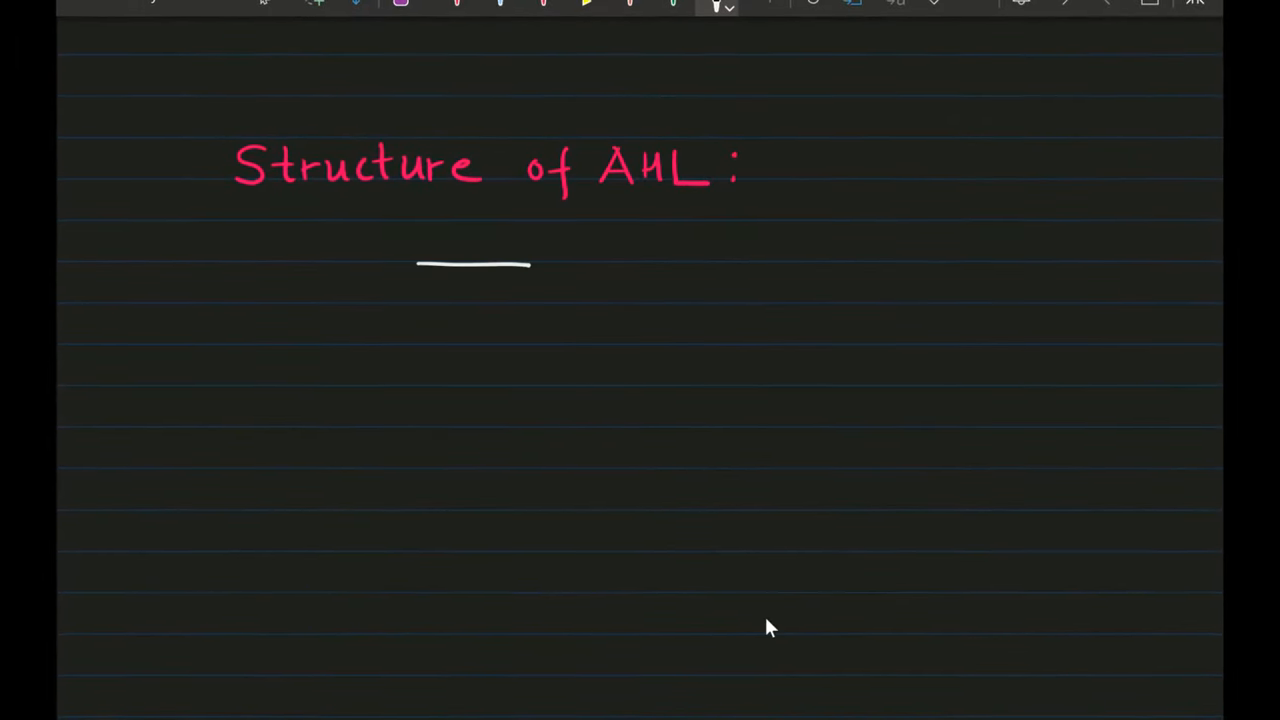
- Draw the AHL lactone ring and label 'Homoserine' lactone and 'Fatty acid' chain
drag(420, 270, 495, 460)
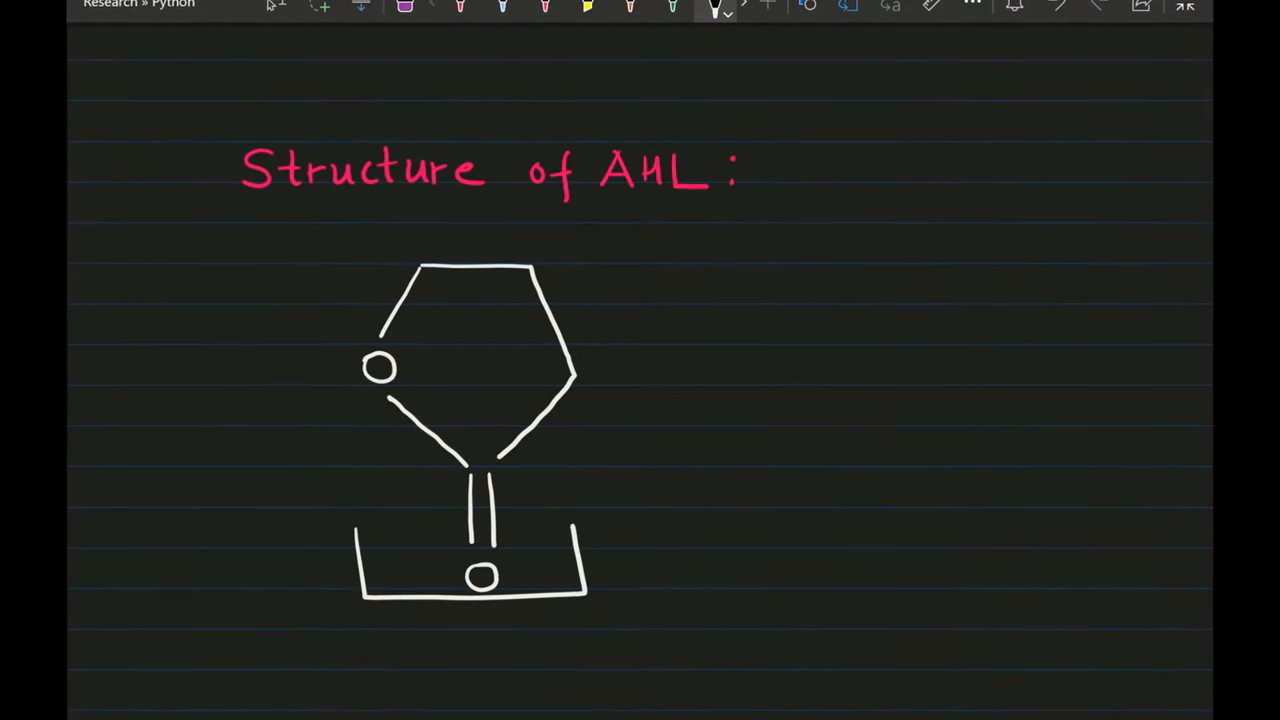
text(Homoserine)
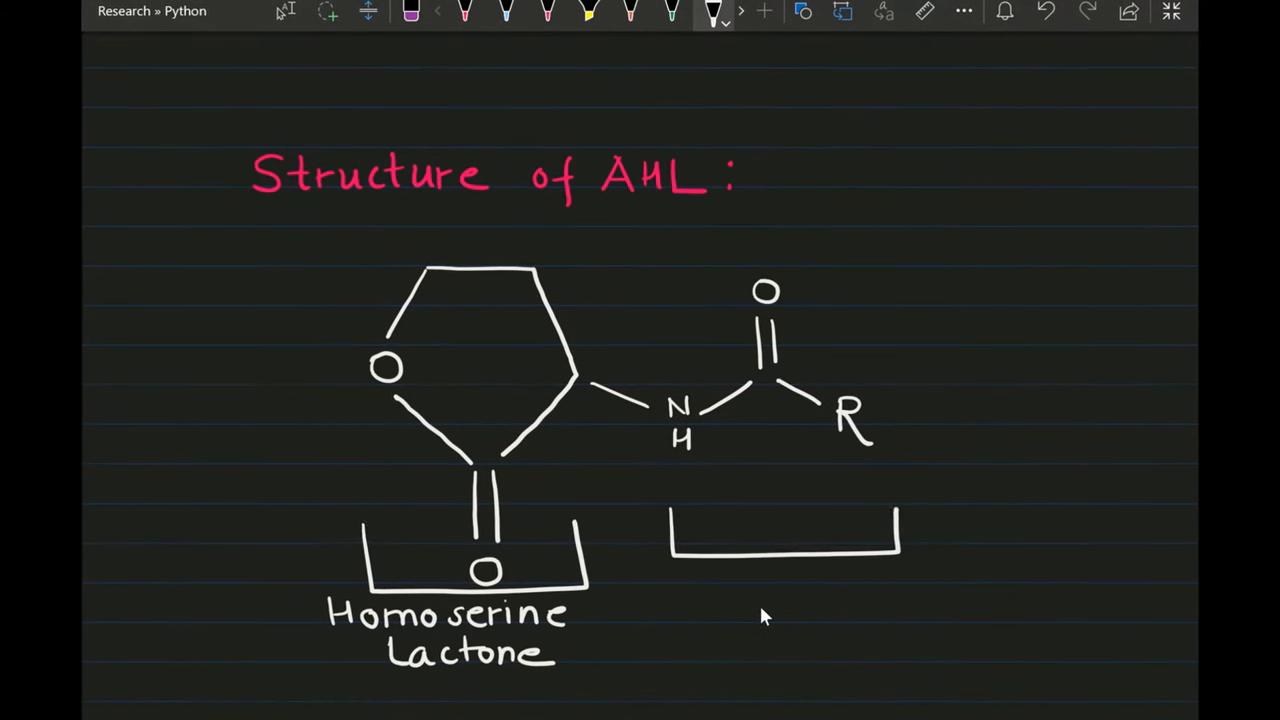
text(Fatty acid)
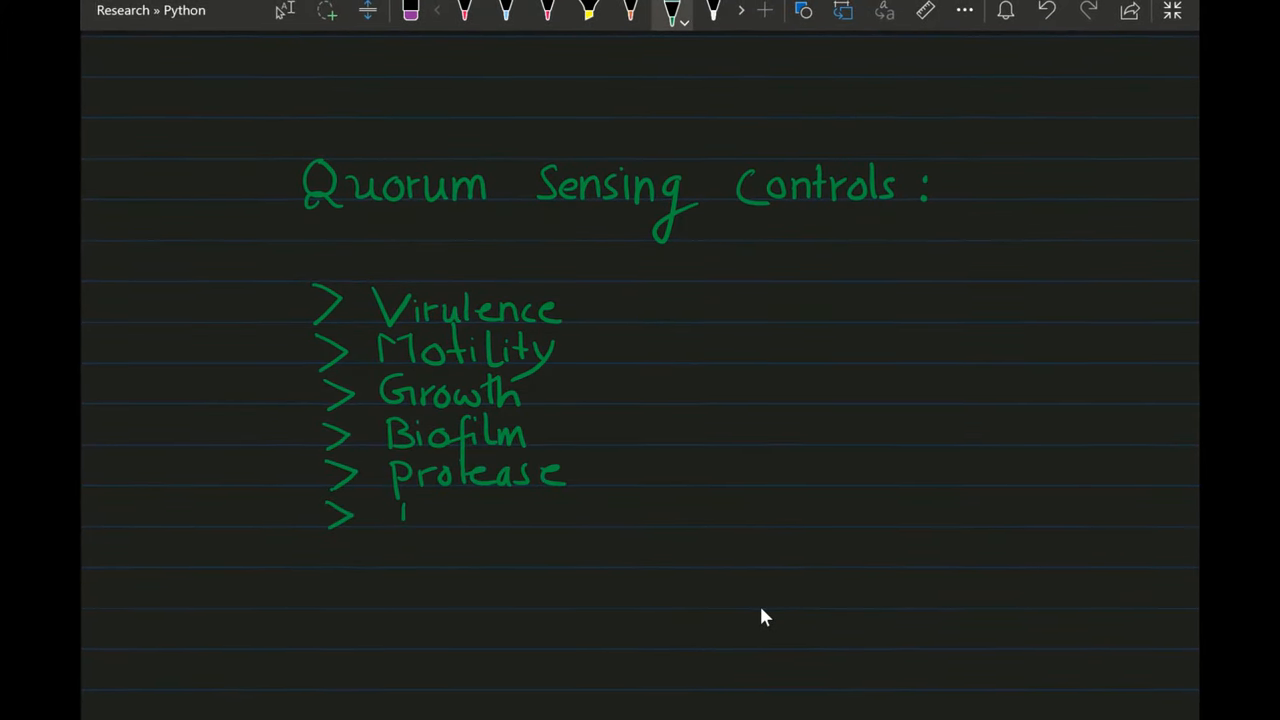
- Handwrite 'Elastase' as the sixth item on the Quorum Sensing Controls list
drag(400, 513, 605, 513)
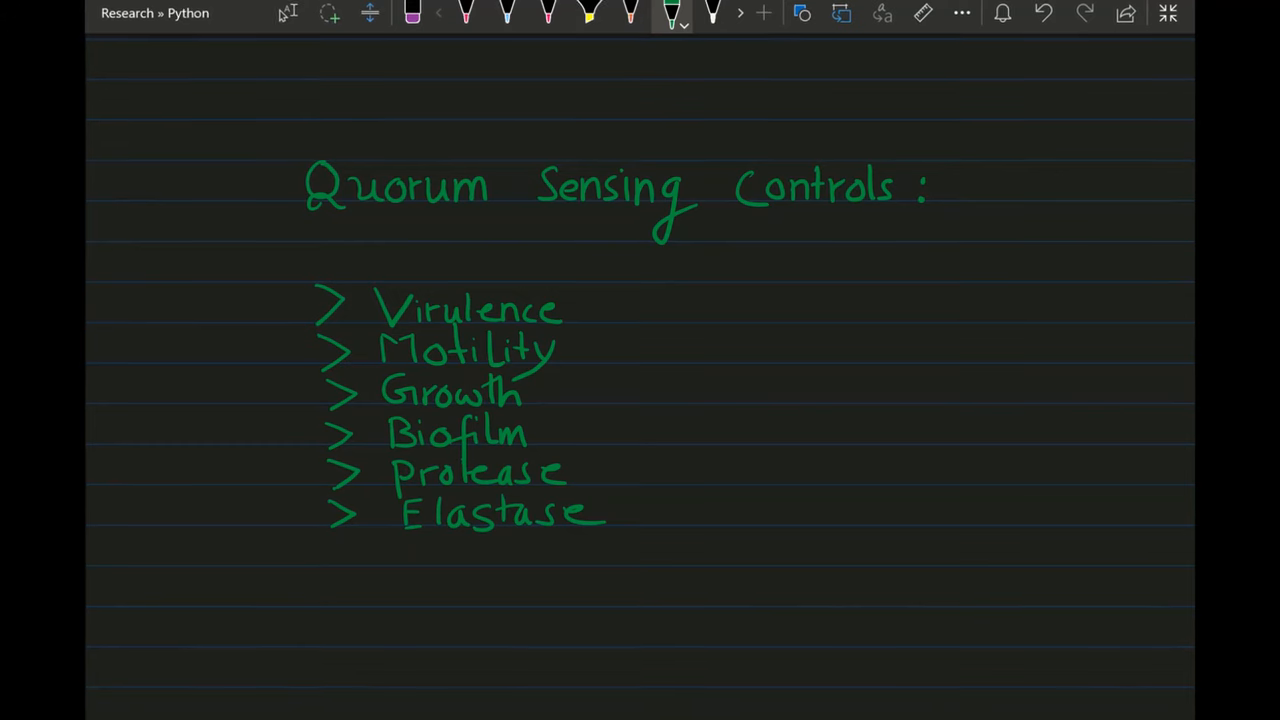